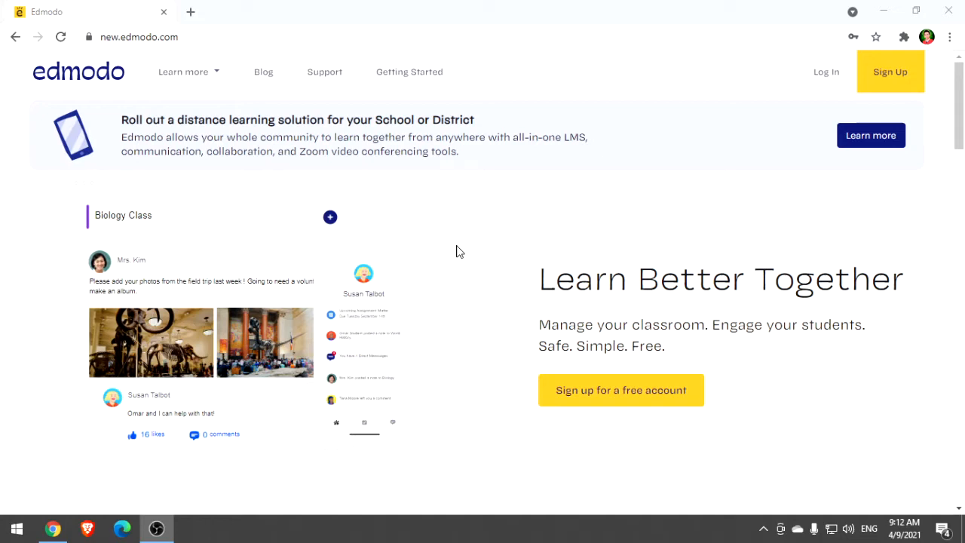
pyautogui.moveTo(826, 72)
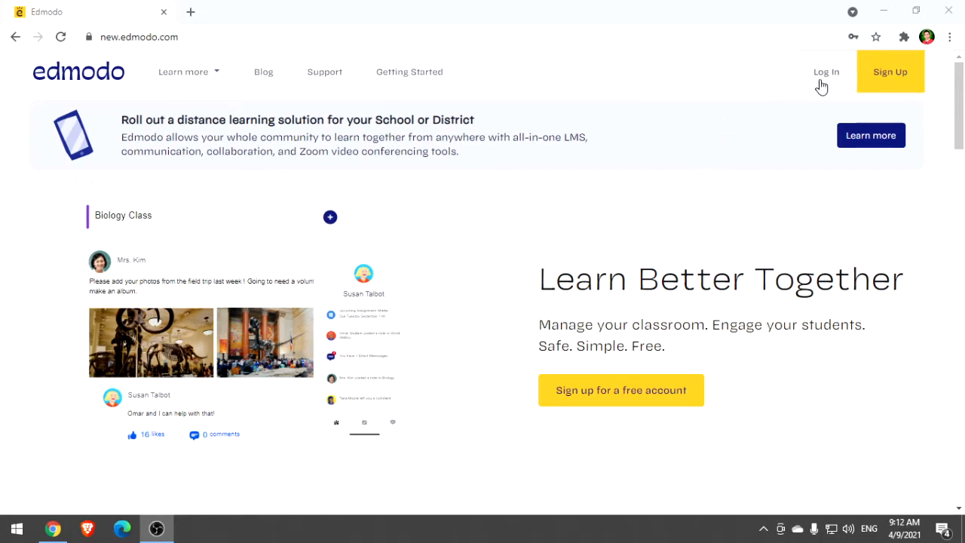
# Browse the Edmodo login page, landing page and audience information pages
pyautogui.click(825, 72)
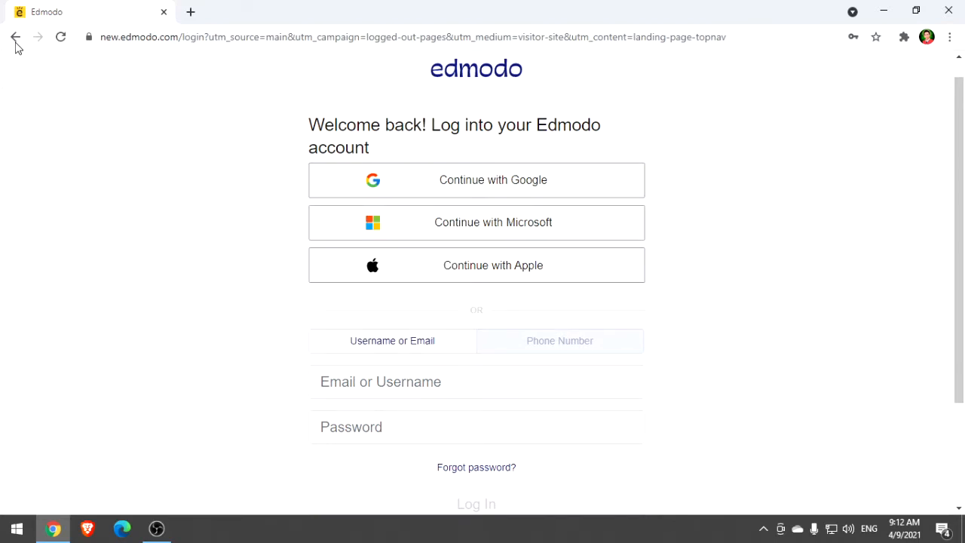
pyautogui.click(15, 37)
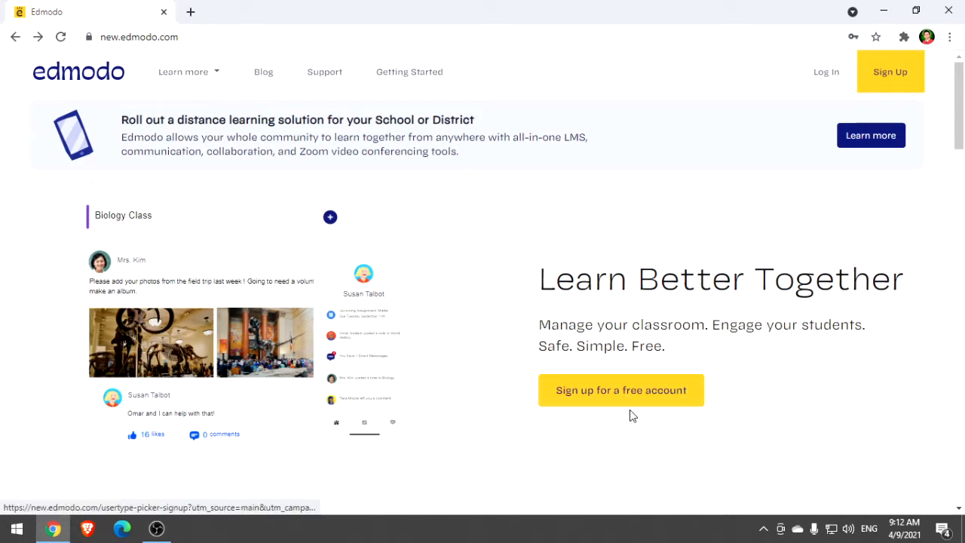
pyautogui.moveTo(292, 194)
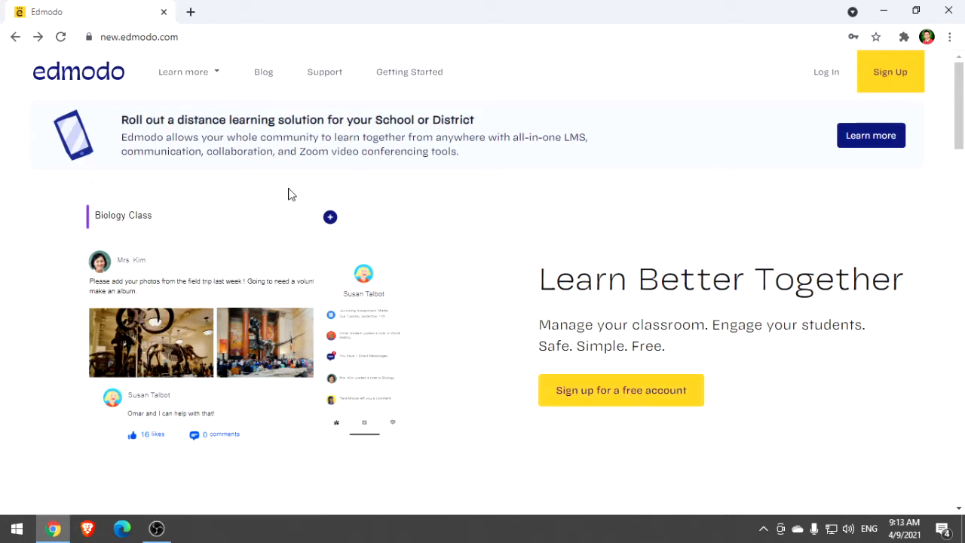
pyautogui.click(183, 71)
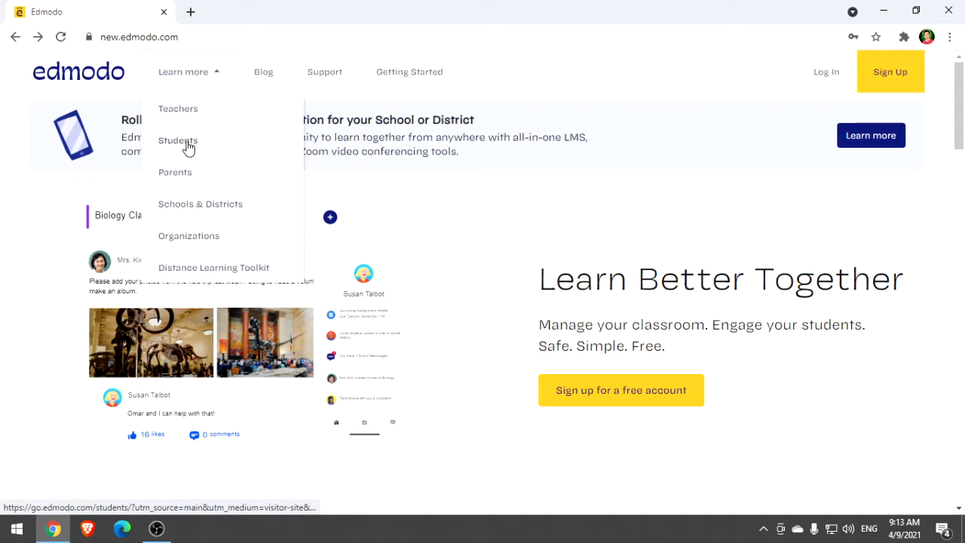
# Log in with the saved student username and password
pyautogui.click(825, 72)
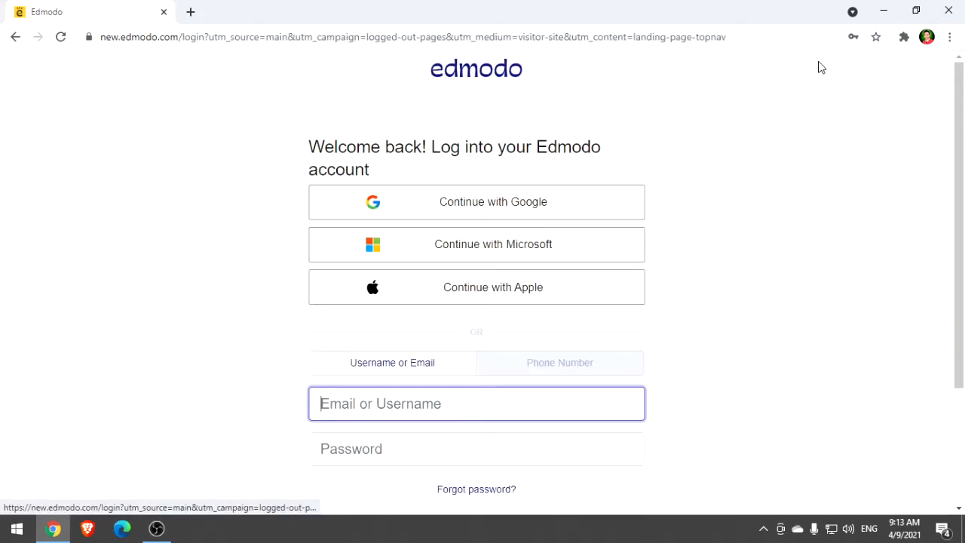
pyautogui.click(475, 404)
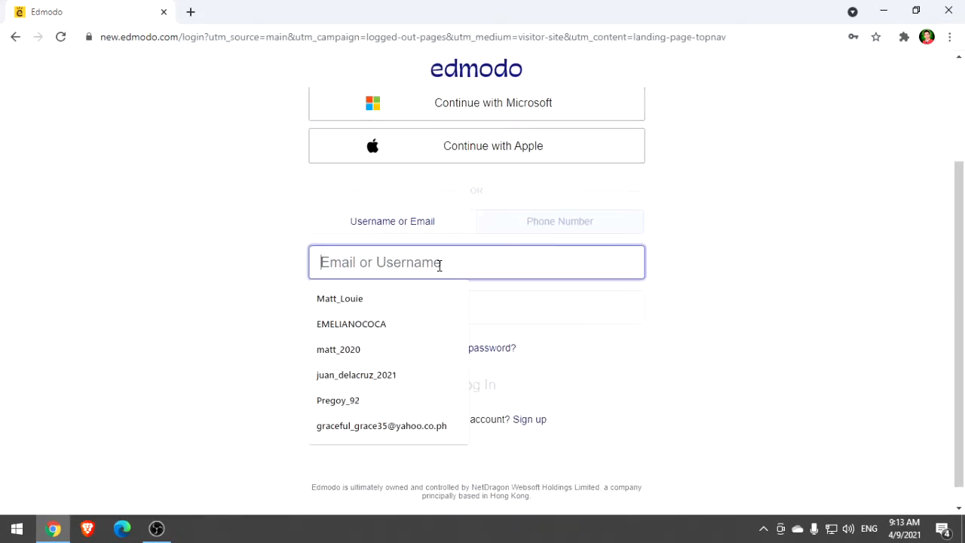
pyautogui.click(356, 375)
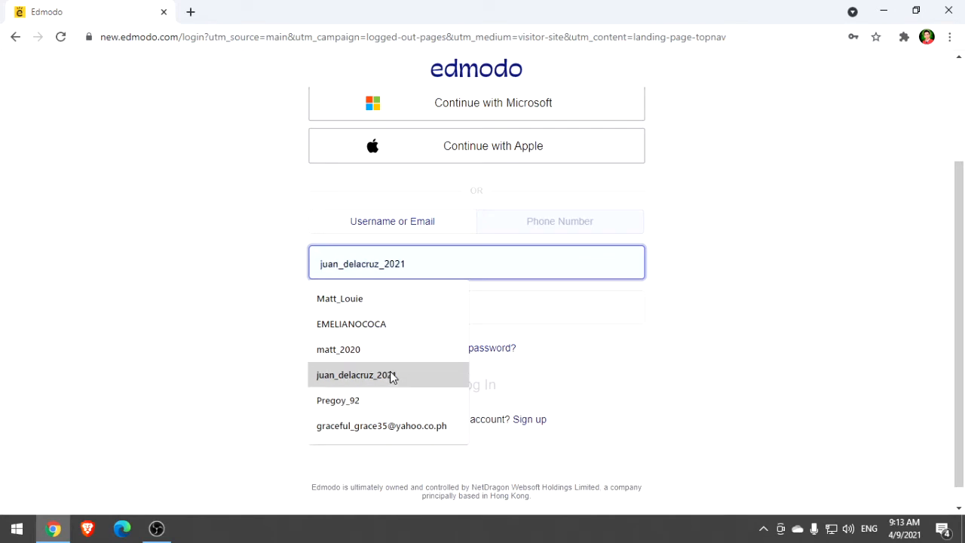
pyautogui.click(356, 375)
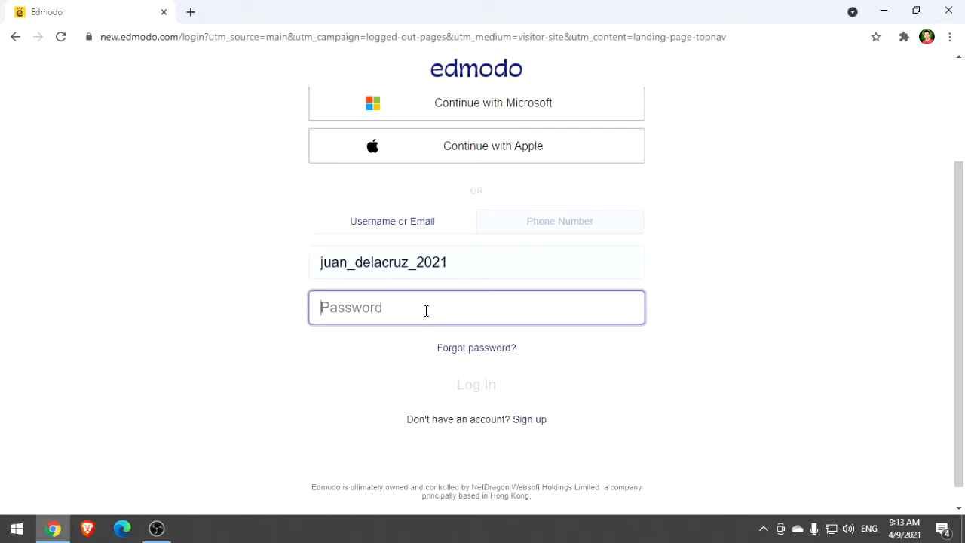
pyautogui.write('password')
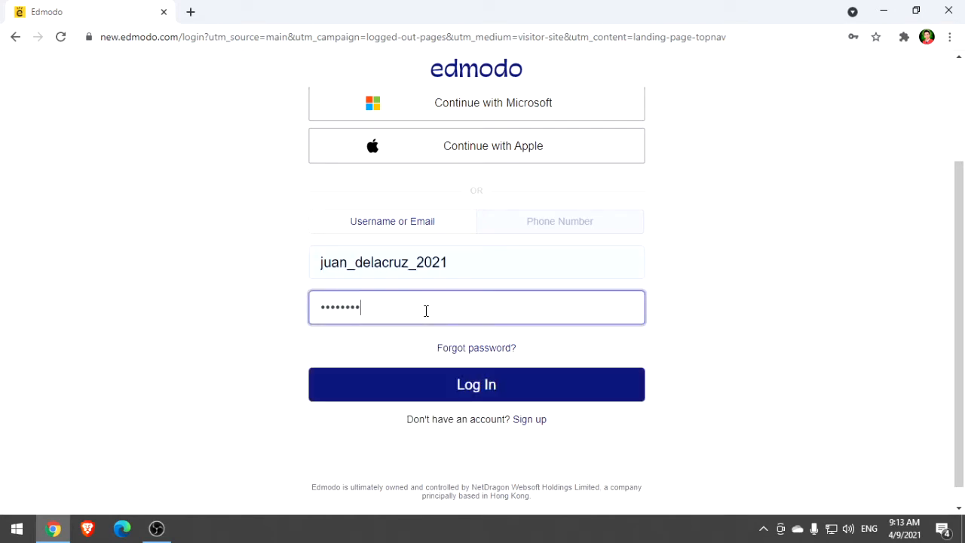
pyautogui.click(476, 384)
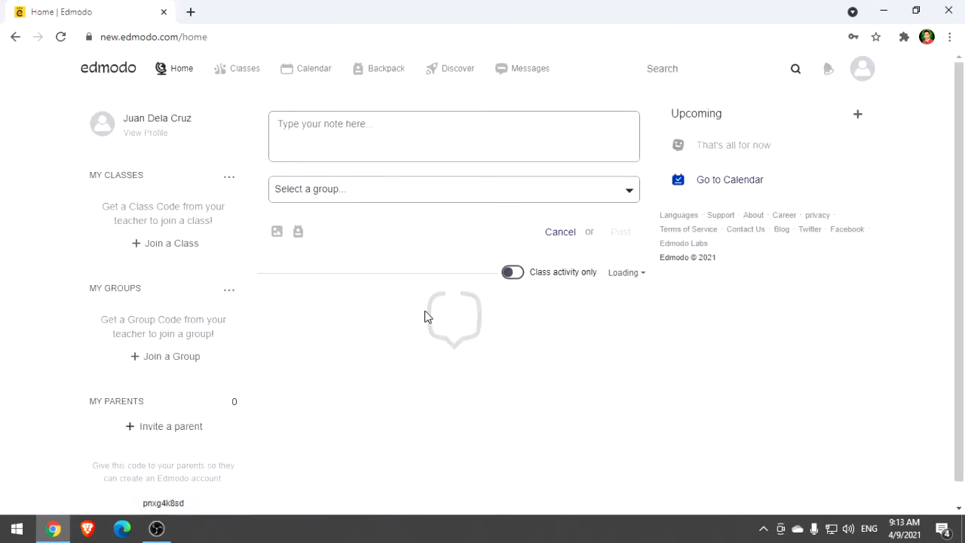
pyautogui.moveTo(314, 68)
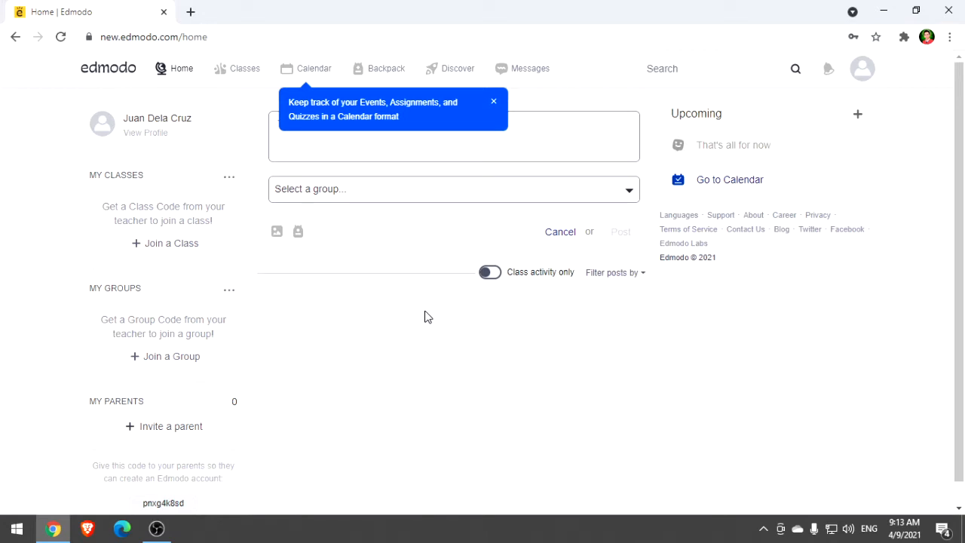
pyautogui.moveTo(238, 181)
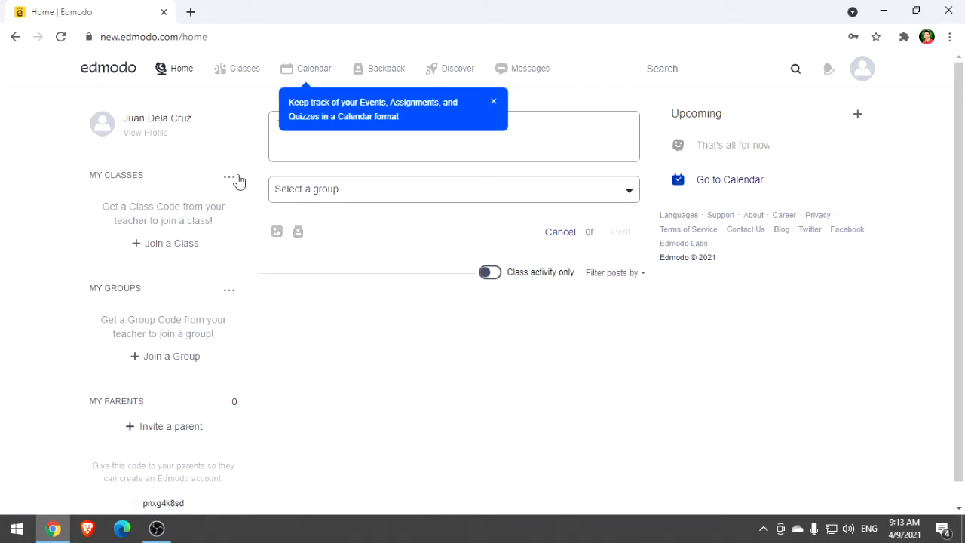
pyautogui.moveTo(579, 213)
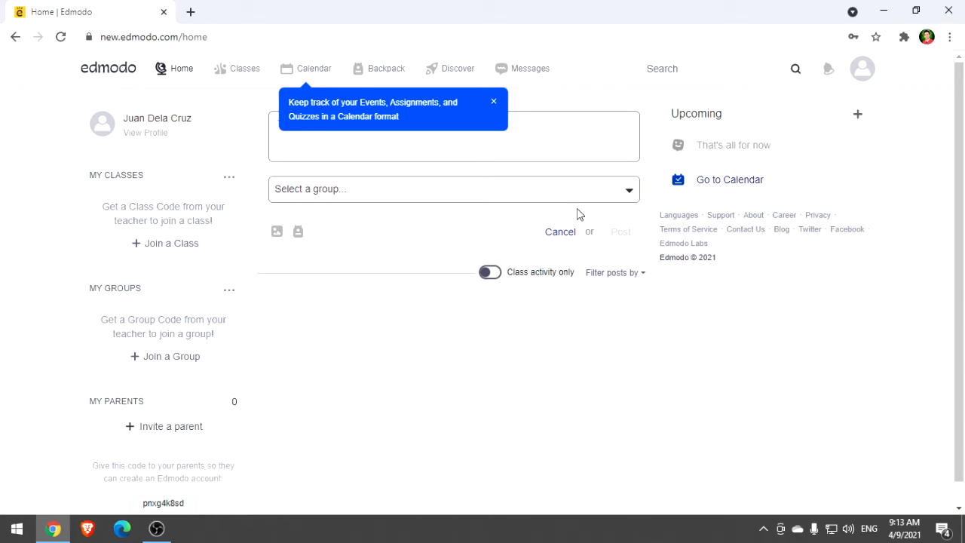
pyautogui.moveTo(460, 357)
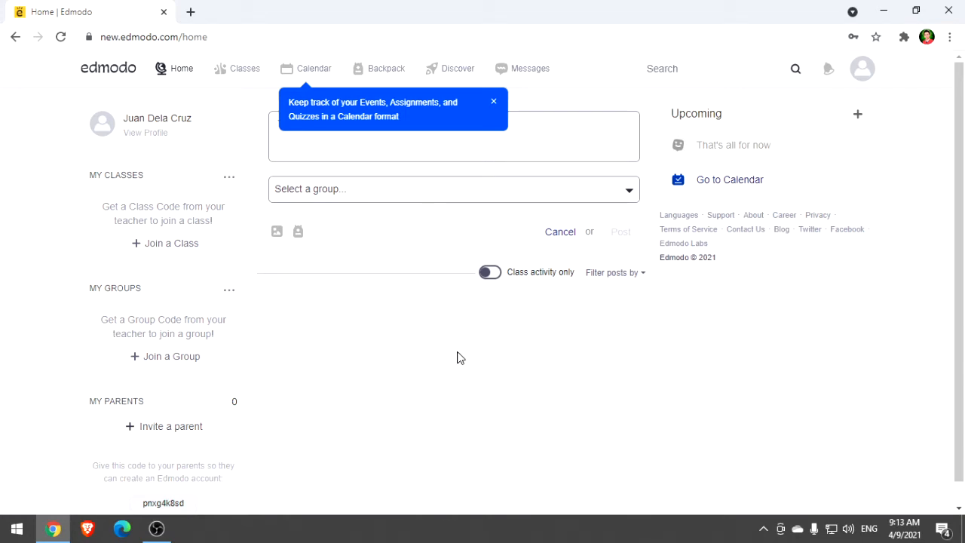
pyautogui.moveTo(143, 246)
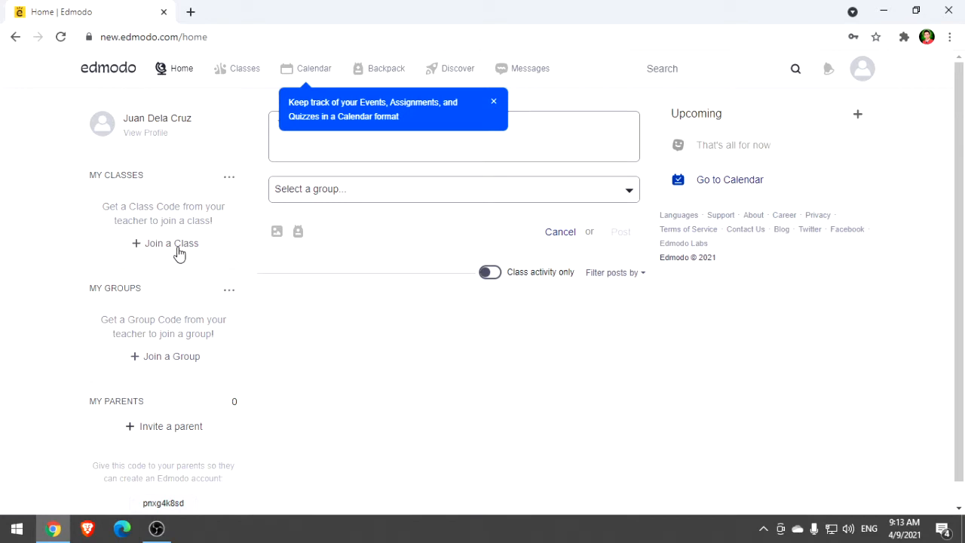
pyautogui.moveTo(217, 316)
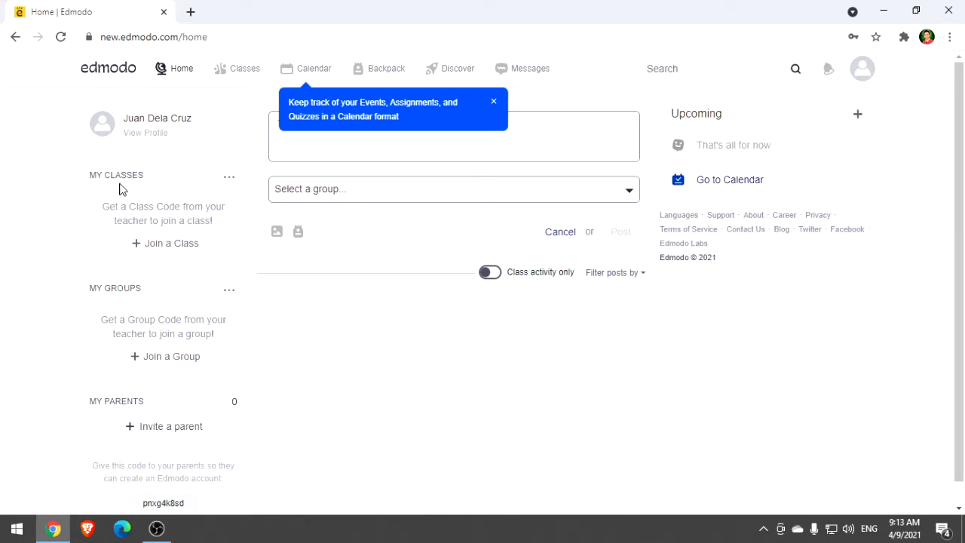
# Open the '+ Join a Class' dialog under My Classes
pyautogui.click(171, 243)
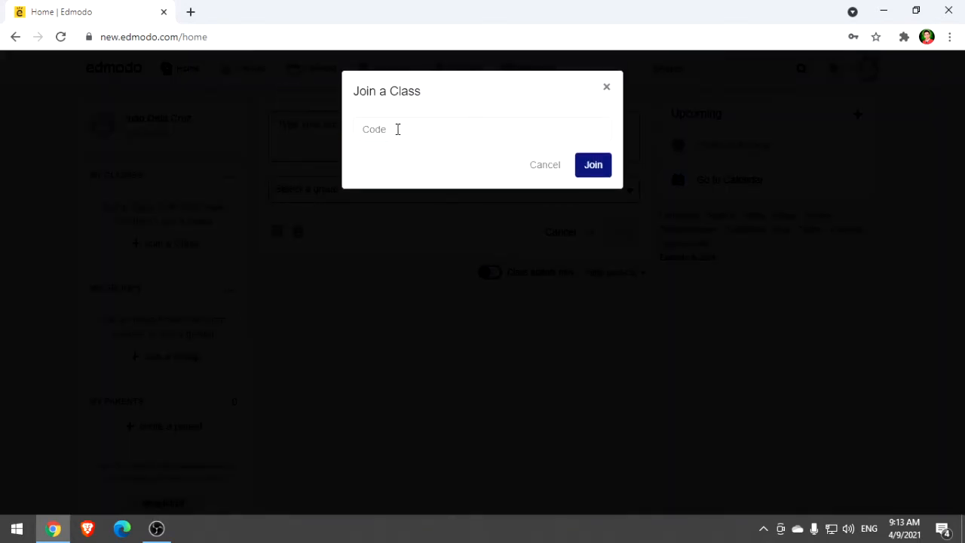
pyautogui.click(482, 129)
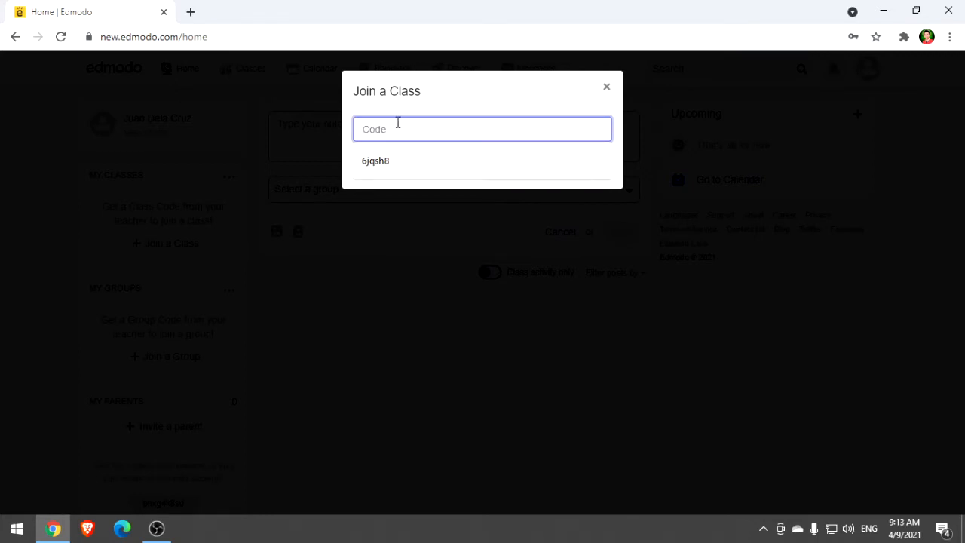
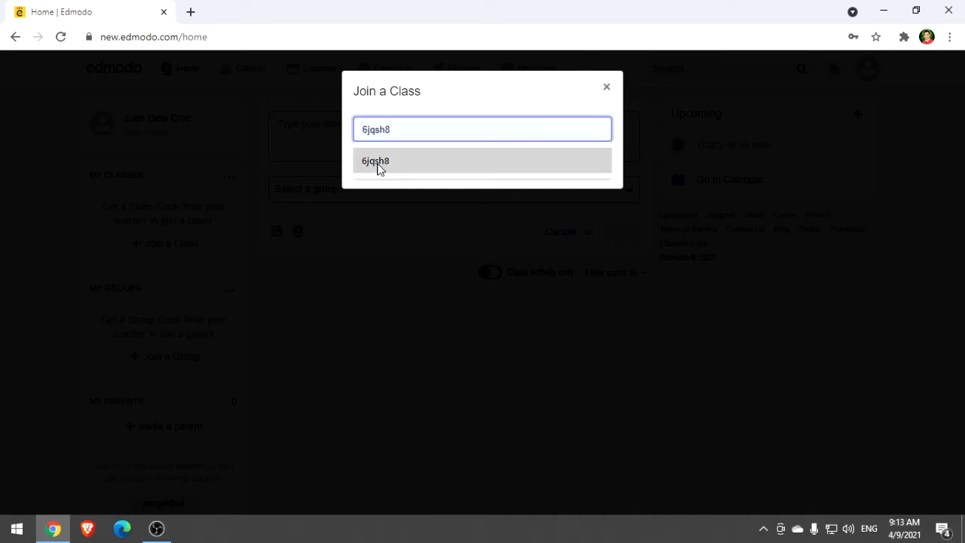
pyautogui.click(374, 160)
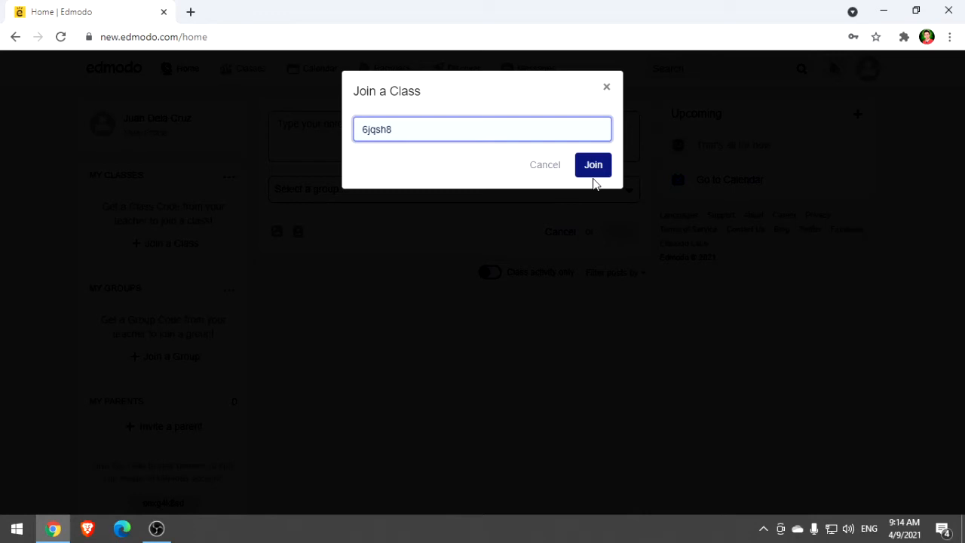
pyautogui.click(593, 165)
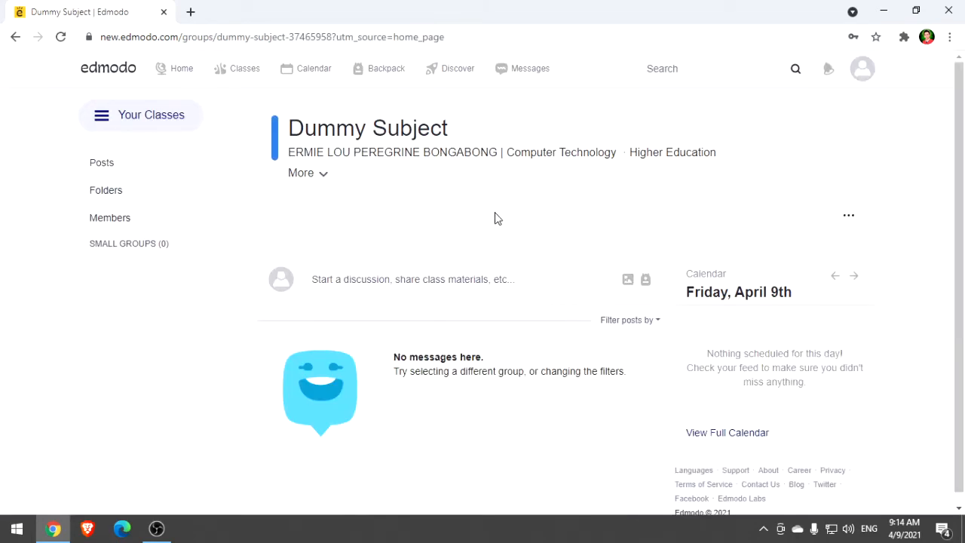
pyautogui.moveTo(462, 230)
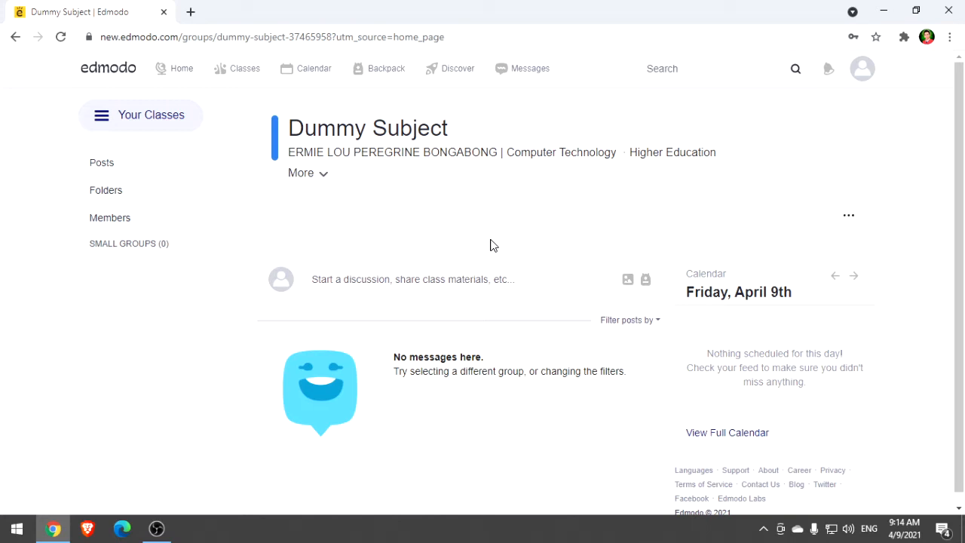
# Launch the BlueStacks Android emulator from its desktop shortcut
pyautogui.click(156, 528)
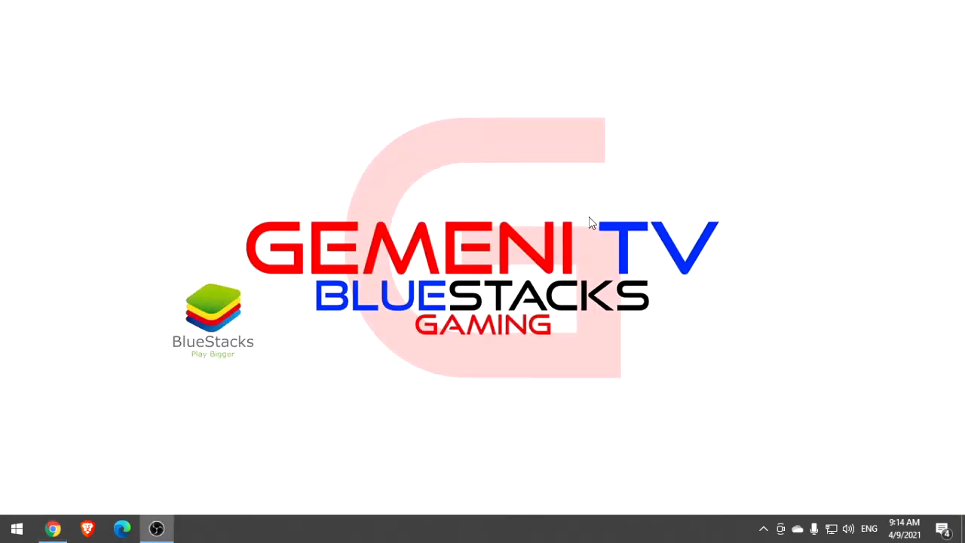
# Switch to BlueStacks and show its home screen listing the Edmodo app
pyautogui.click(15, 528)
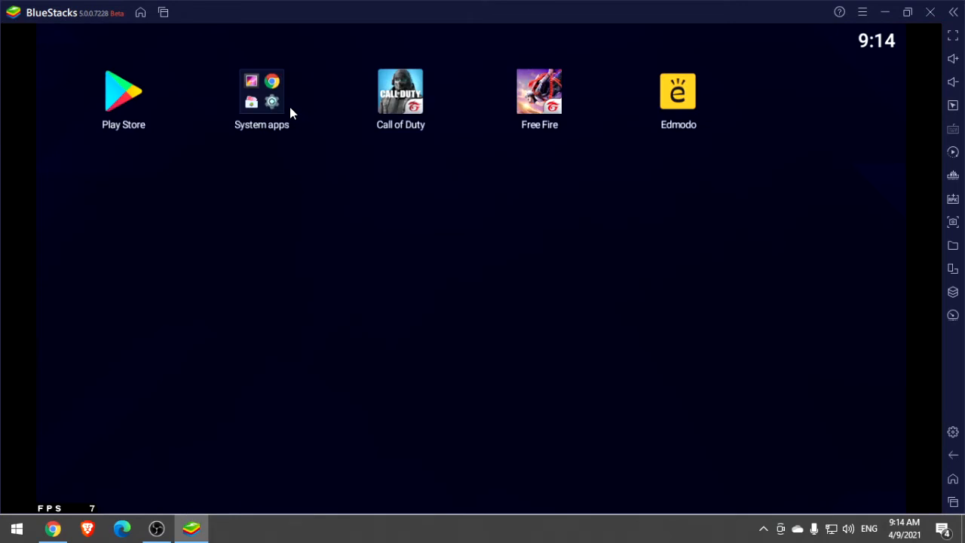
pyautogui.moveTo(706, 232)
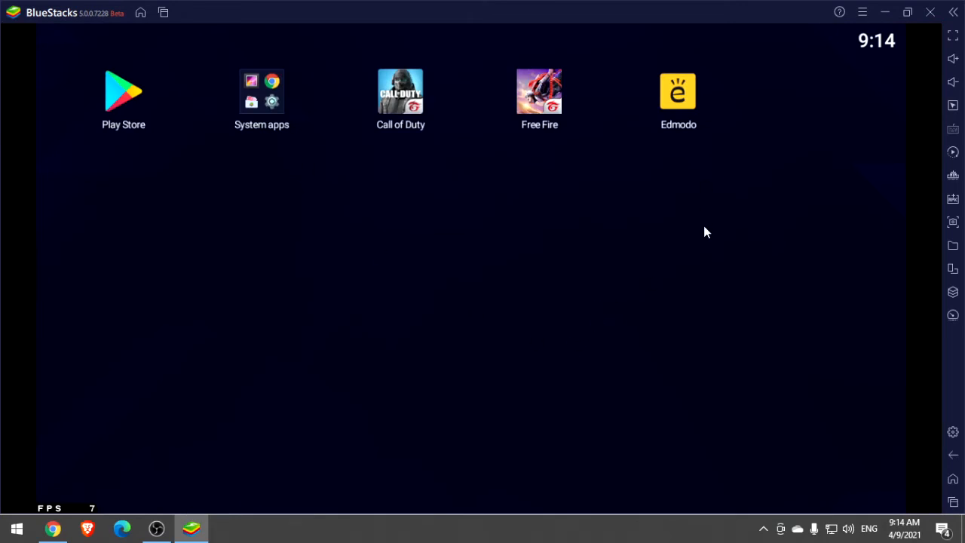
pyautogui.moveTo(677, 110)
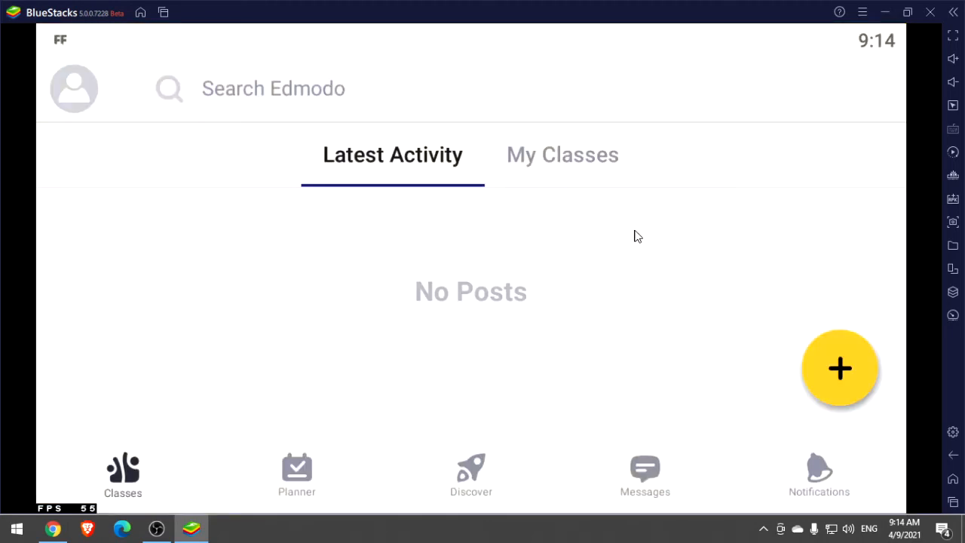
pyautogui.moveTo(306, 210)
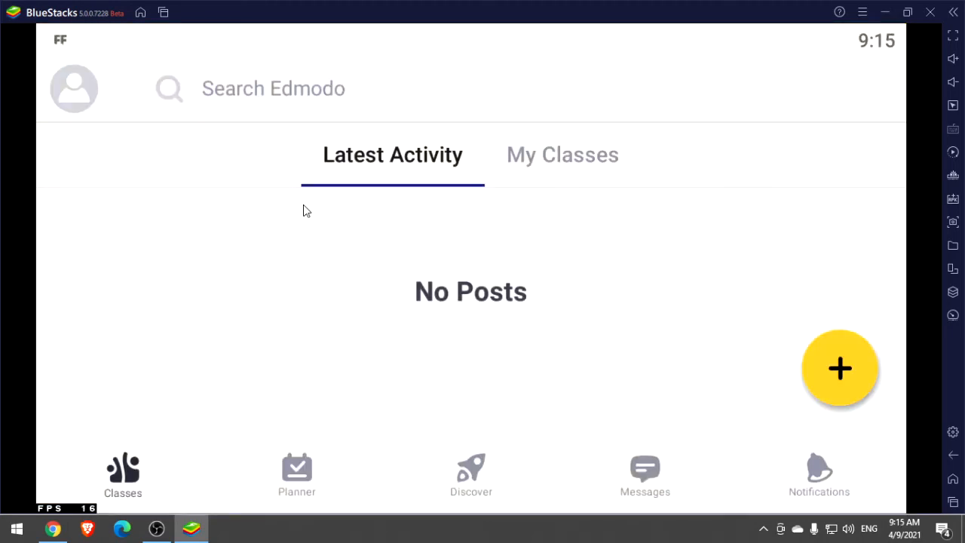
pyautogui.moveTo(556, 282)
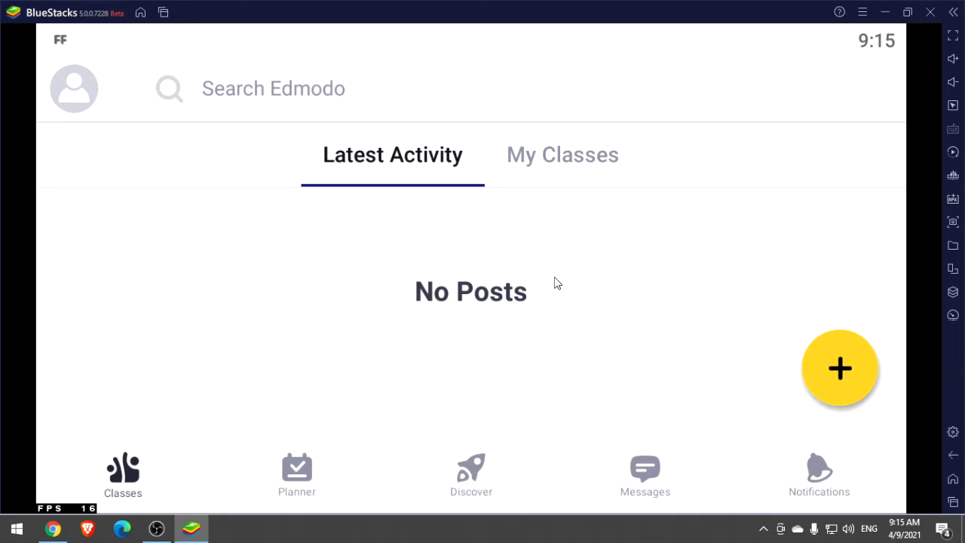
pyautogui.moveTo(215, 269)
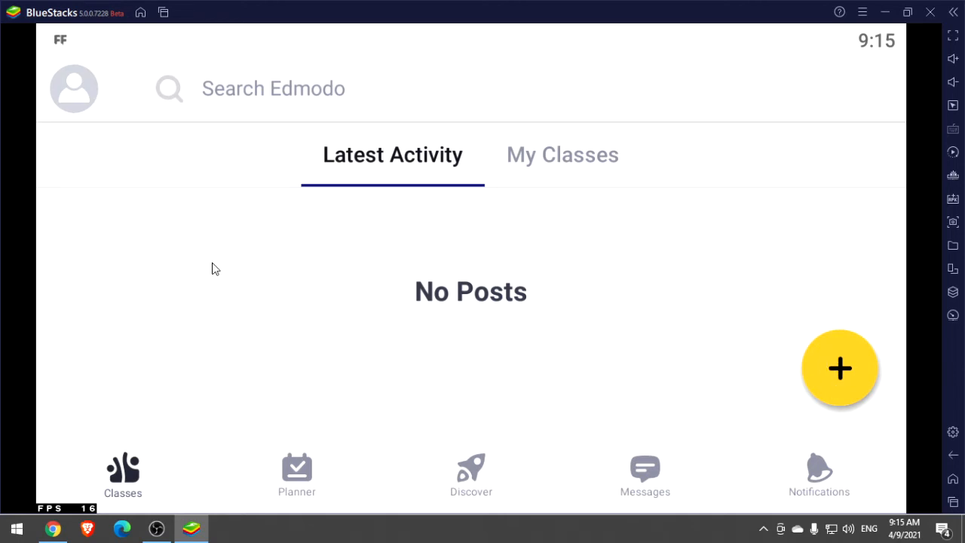
pyautogui.moveTo(660, 341)
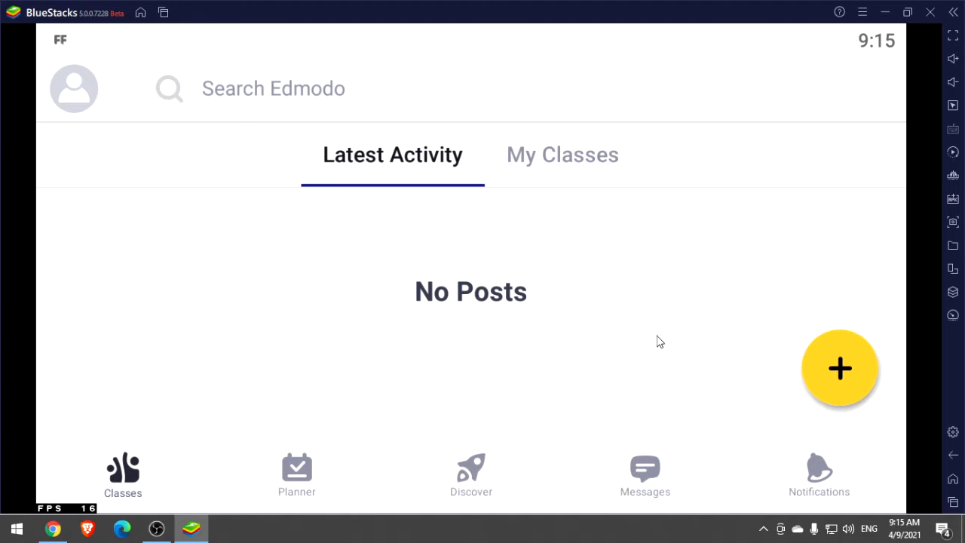
pyautogui.moveTo(100, 213)
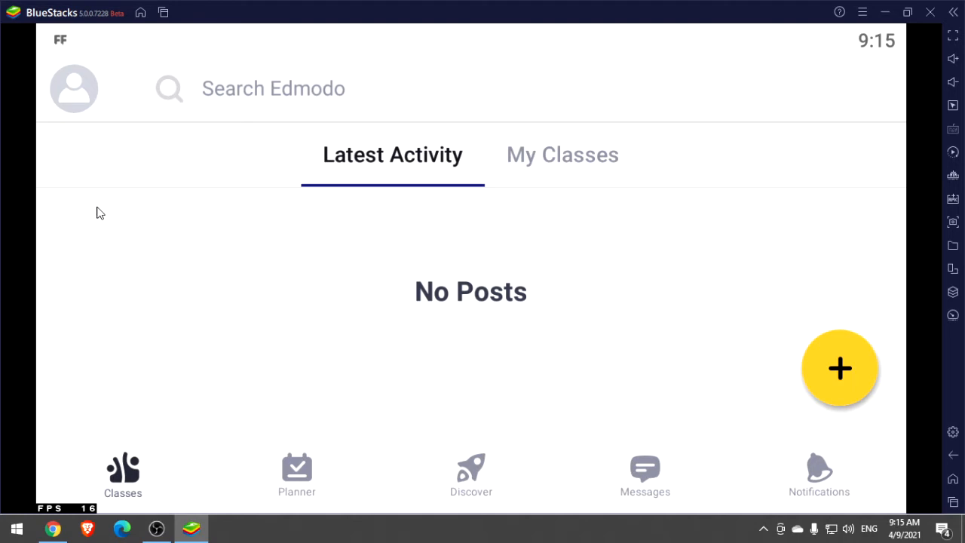
# In the Edmodo app, view the + posting options, then dismiss them
pyautogui.click(839, 368)
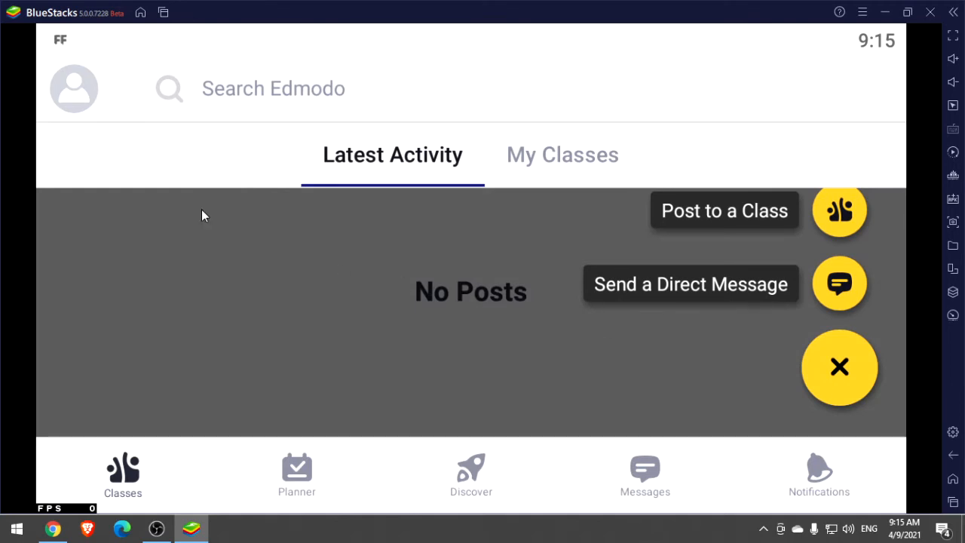
pyautogui.click(74, 88)
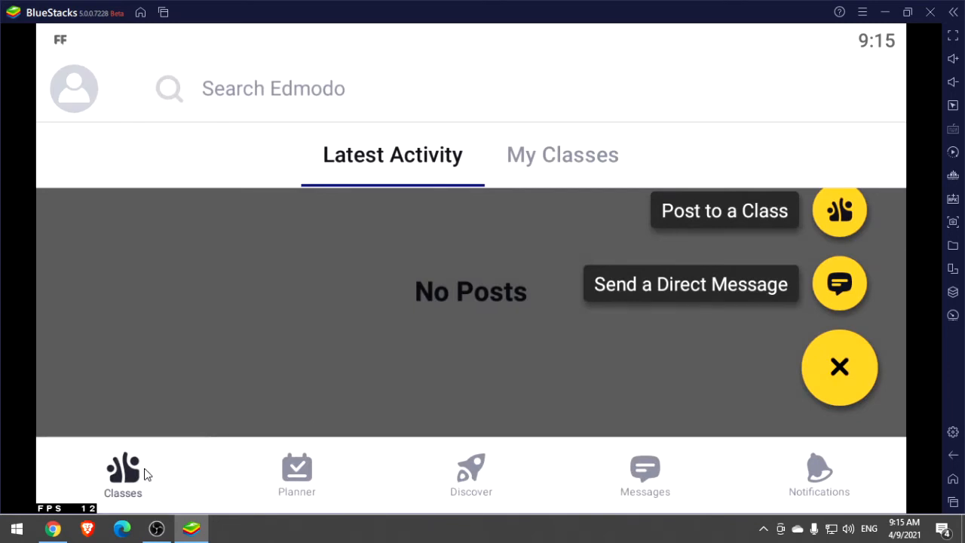
pyautogui.click(563, 155)
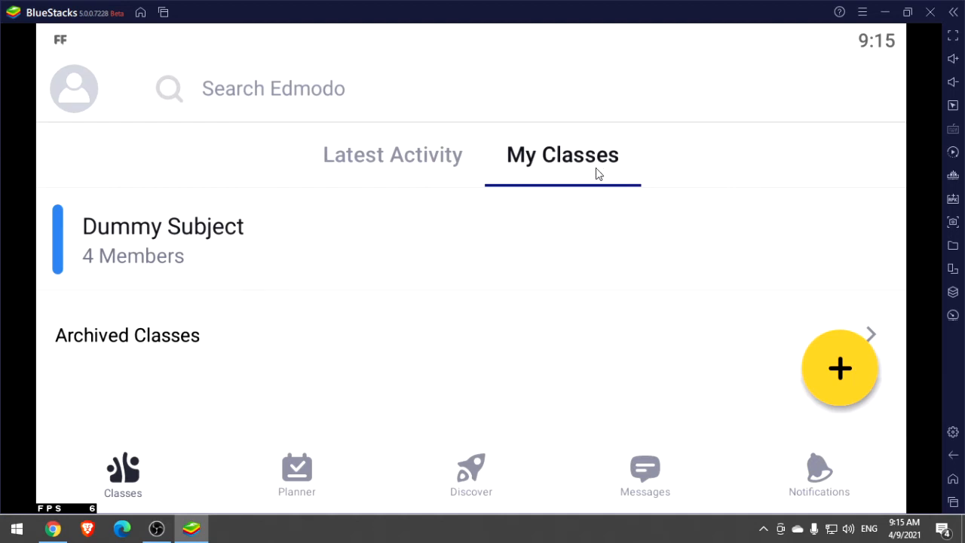
pyautogui.moveTo(843, 377)
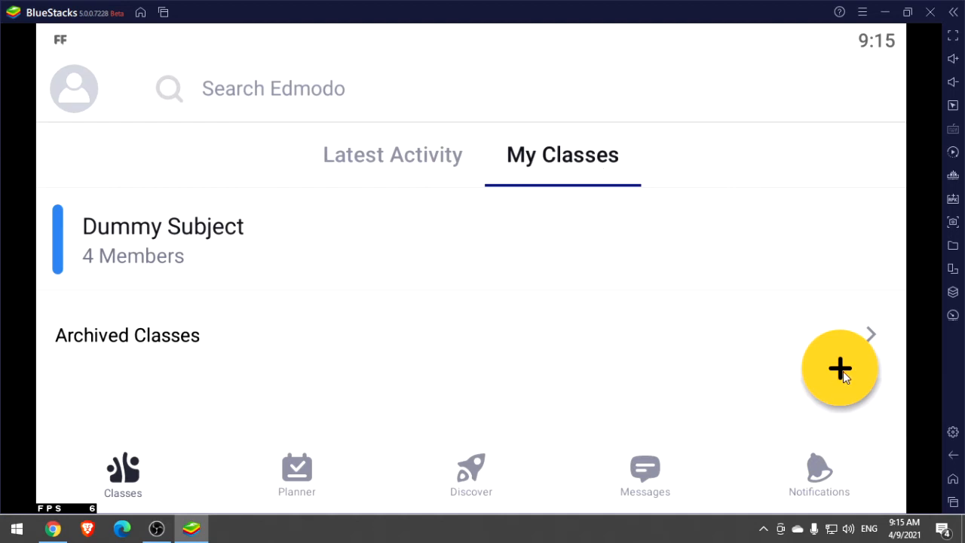
pyautogui.click(840, 367)
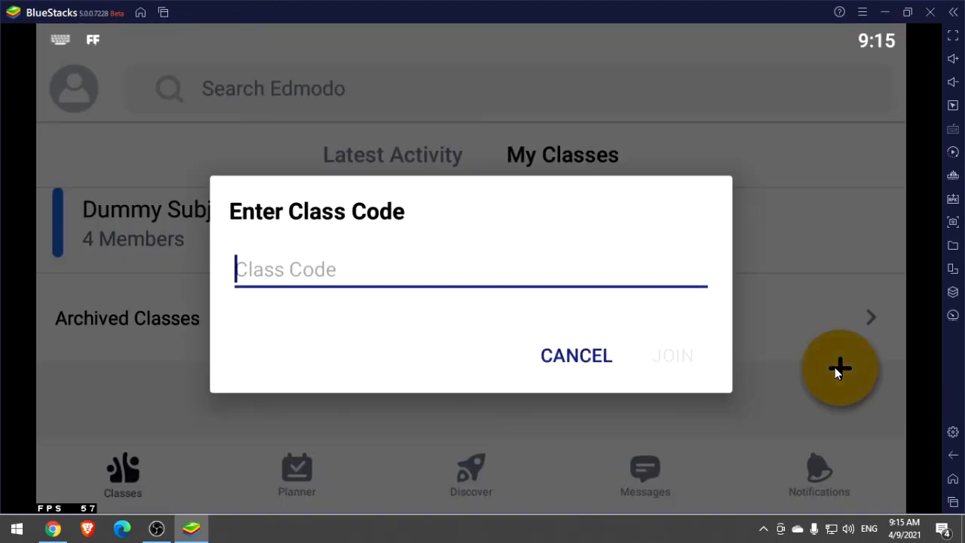
pyautogui.moveTo(375, 243)
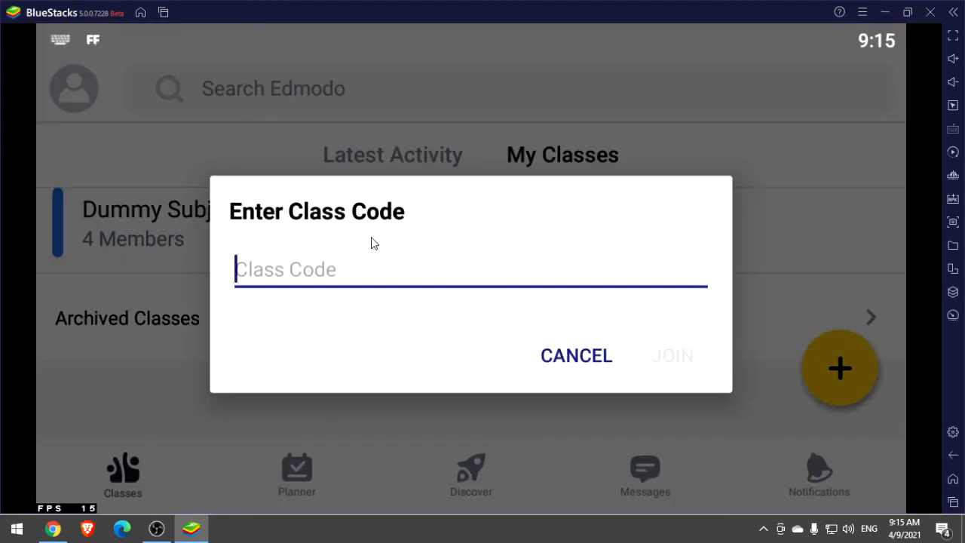
pyautogui.moveTo(332, 268)
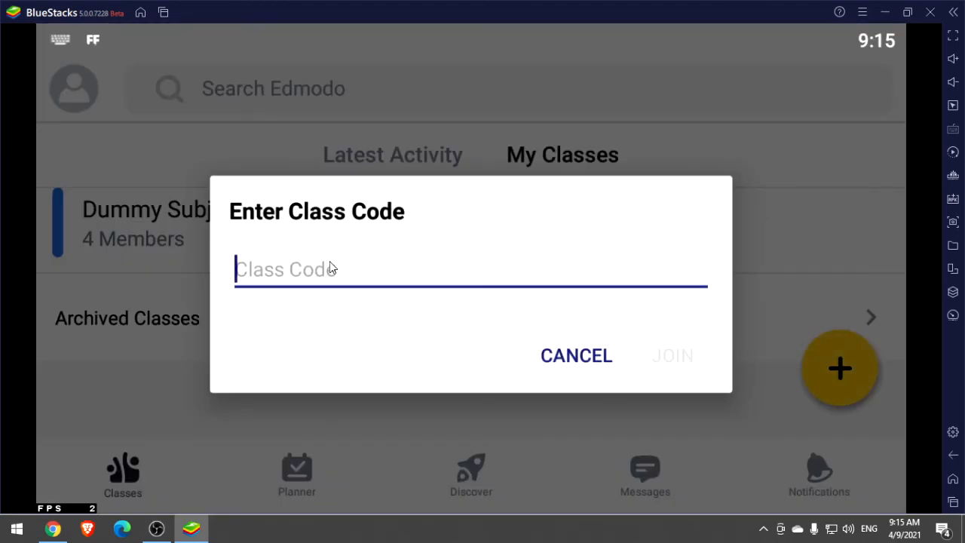
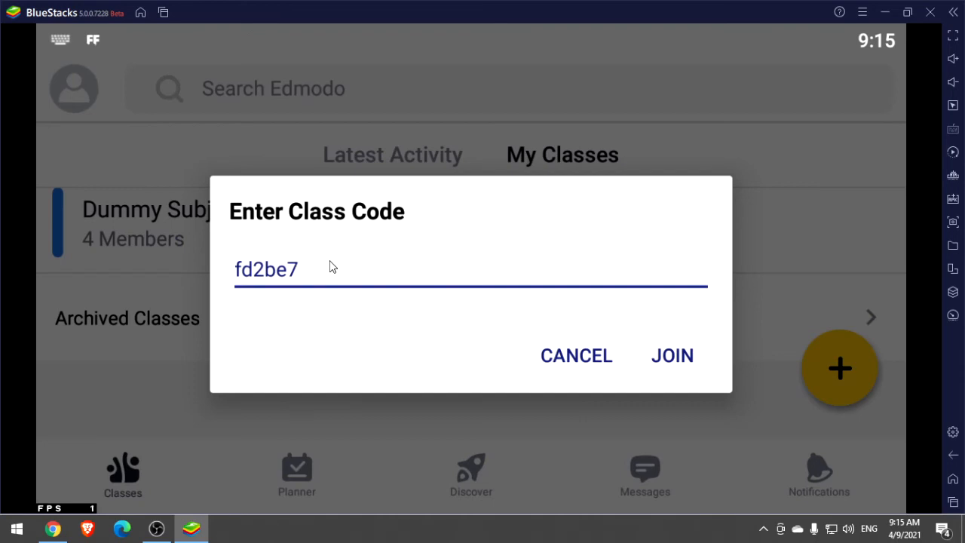
pyautogui.moveTo(686, 407)
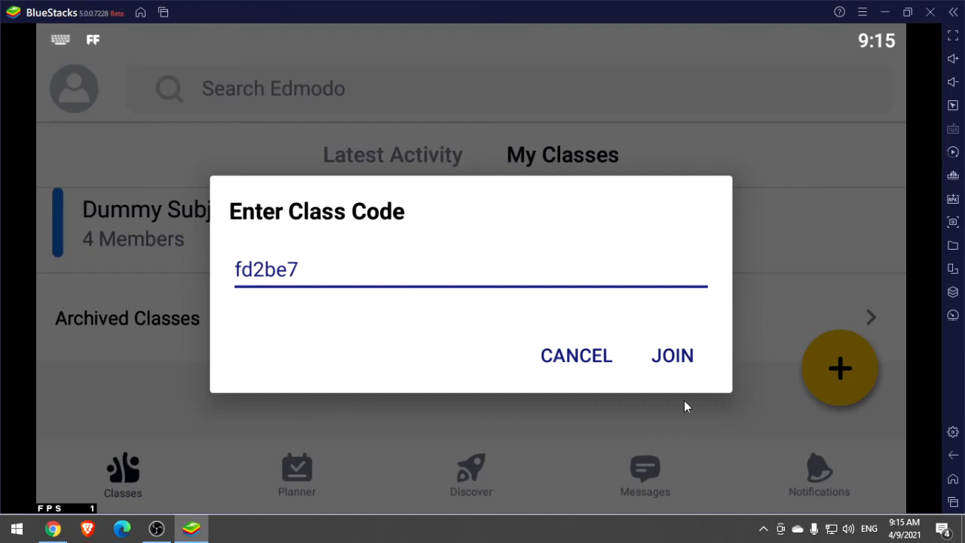
pyautogui.click(671, 355)
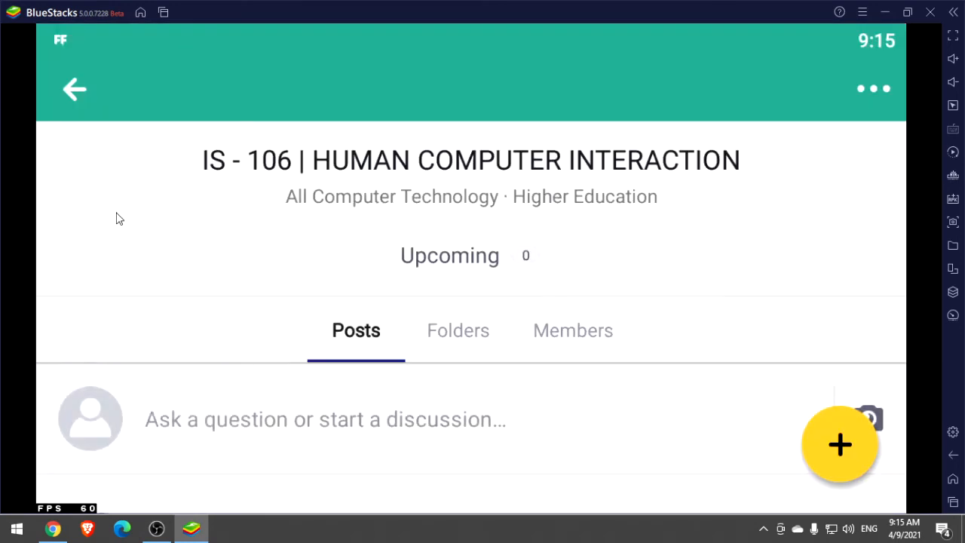
pyautogui.scroll(-3)
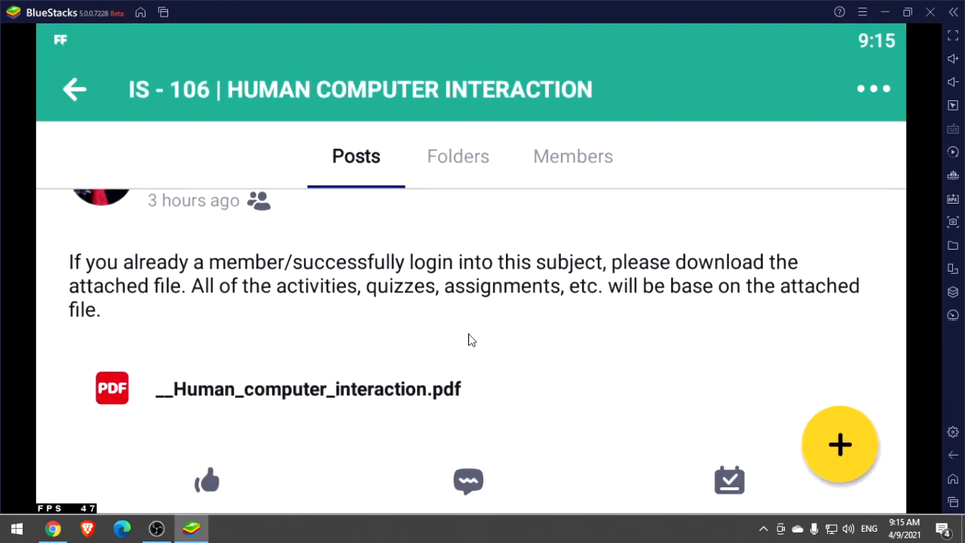
pyautogui.scroll(-3)
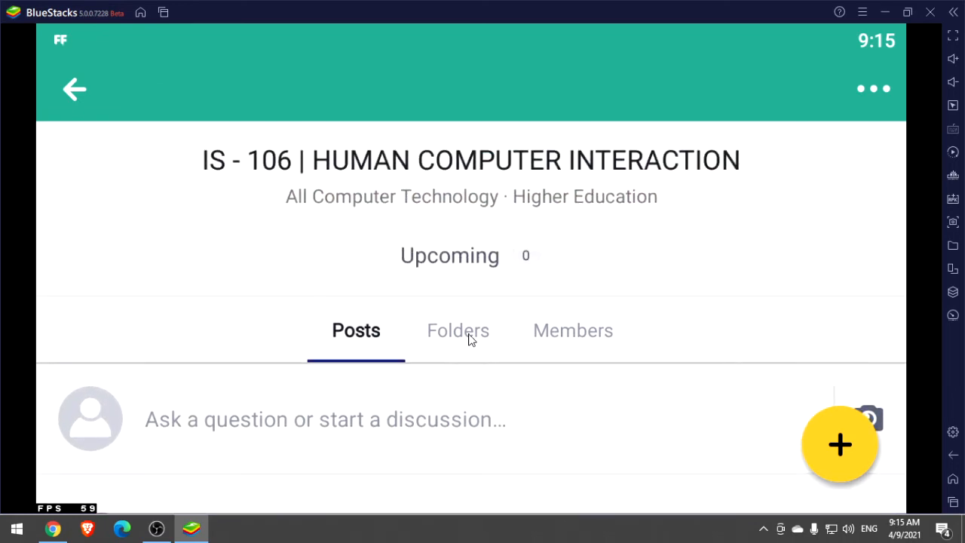
pyautogui.moveTo(488, 277)
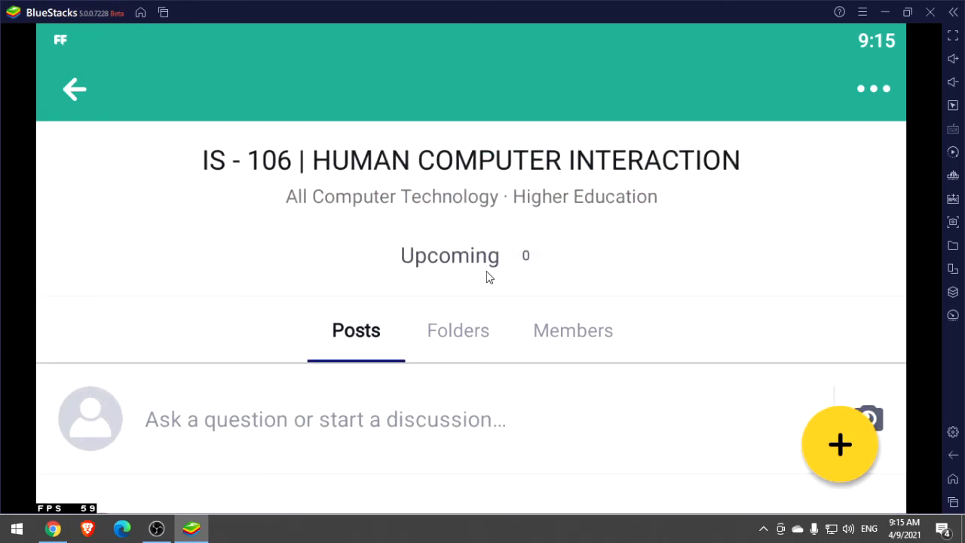
pyautogui.scroll(-3)
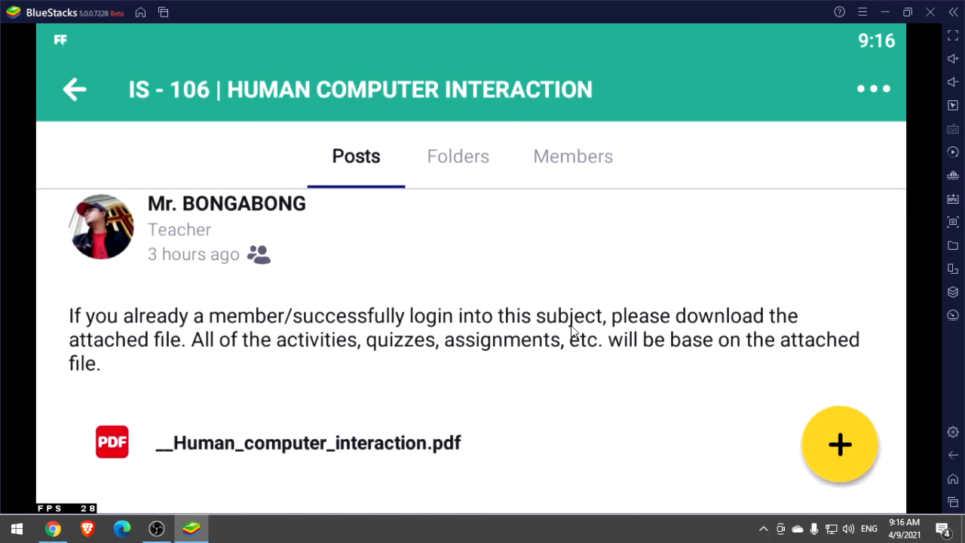
pyautogui.scroll(-3)
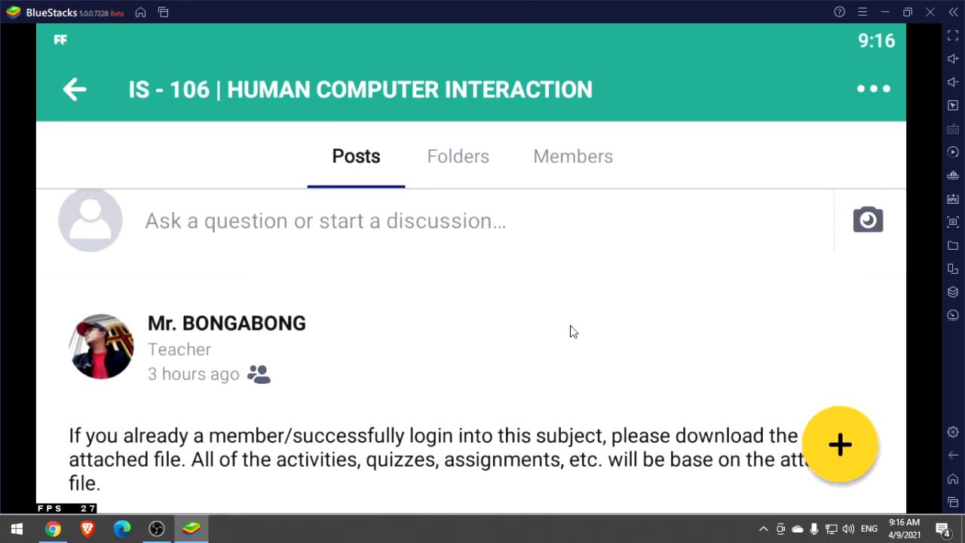
pyautogui.scroll(-3)
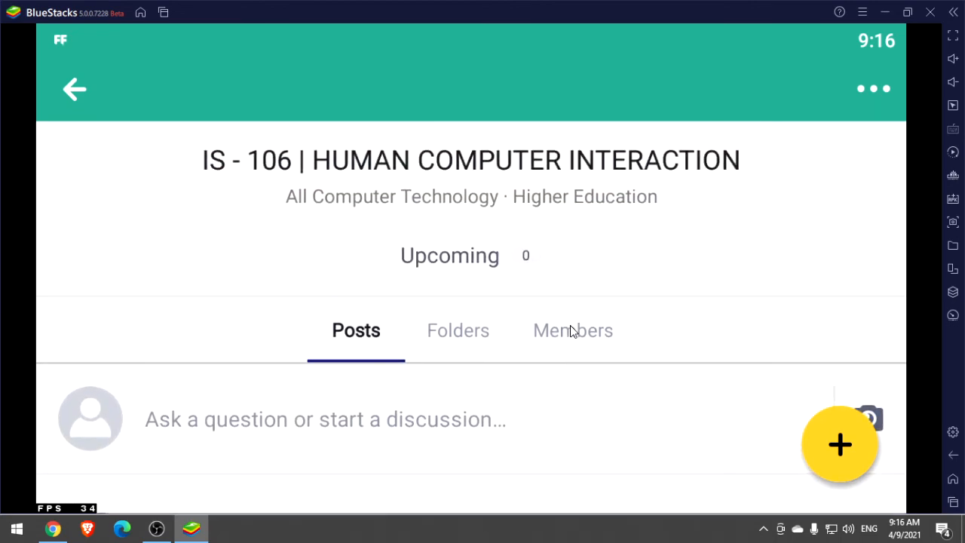
pyautogui.moveTo(586, 315)
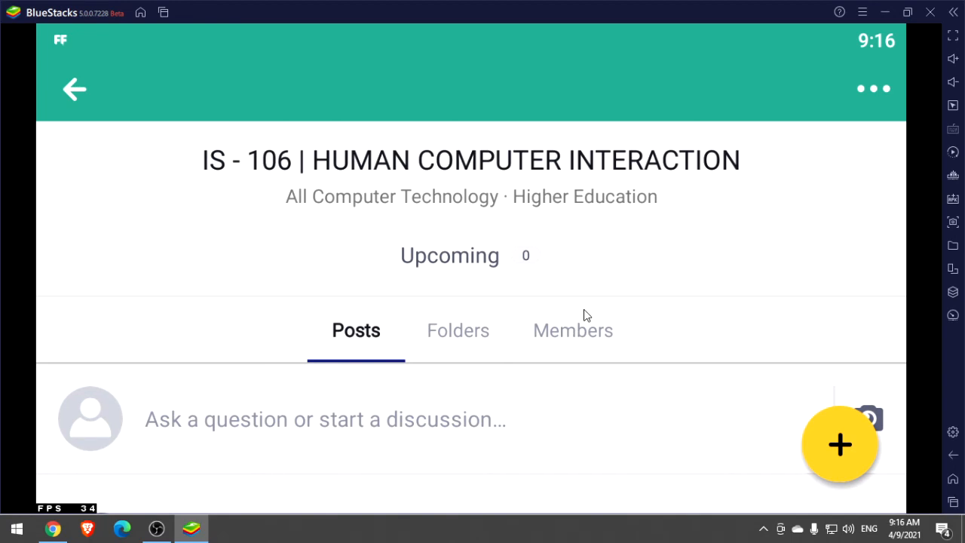